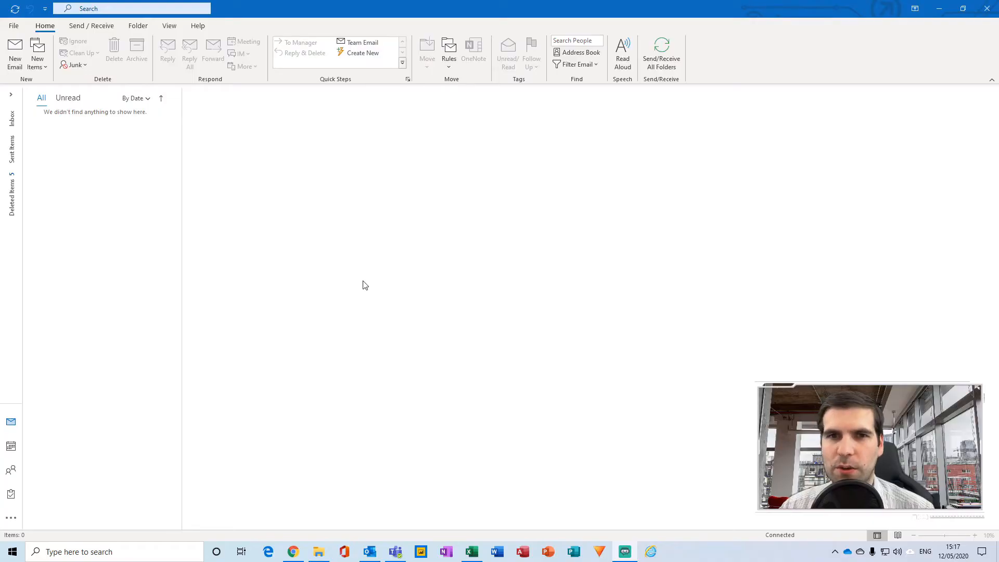
mouse_move(223, 123)
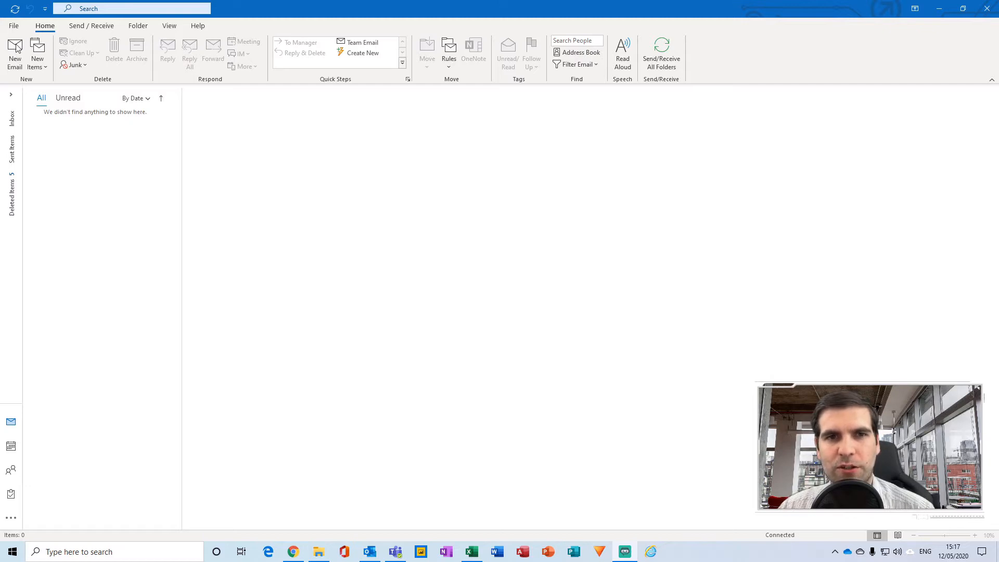
Step: Create a new blank email message from the Home ribbon's New Email command
click(13, 54)
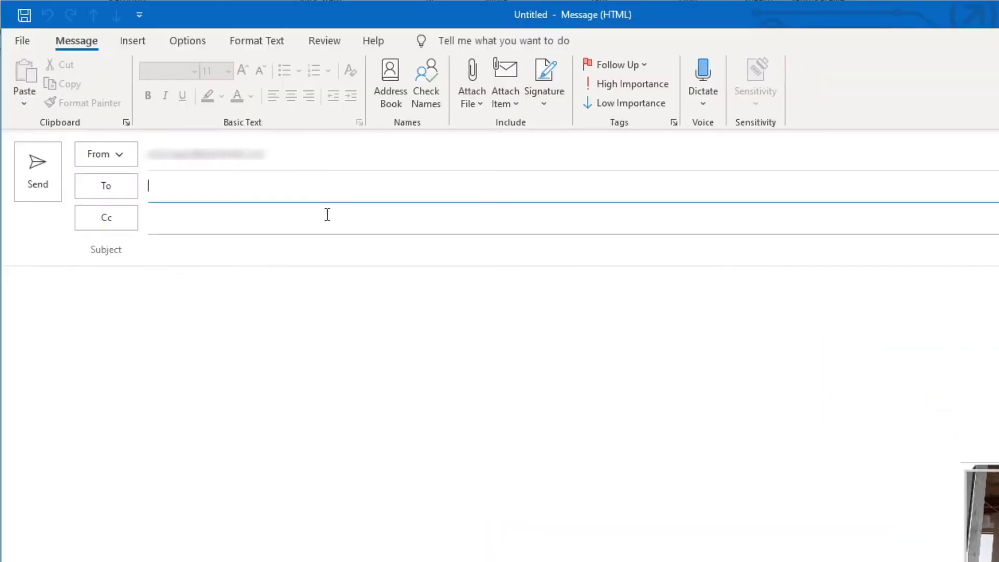
click(106, 186)
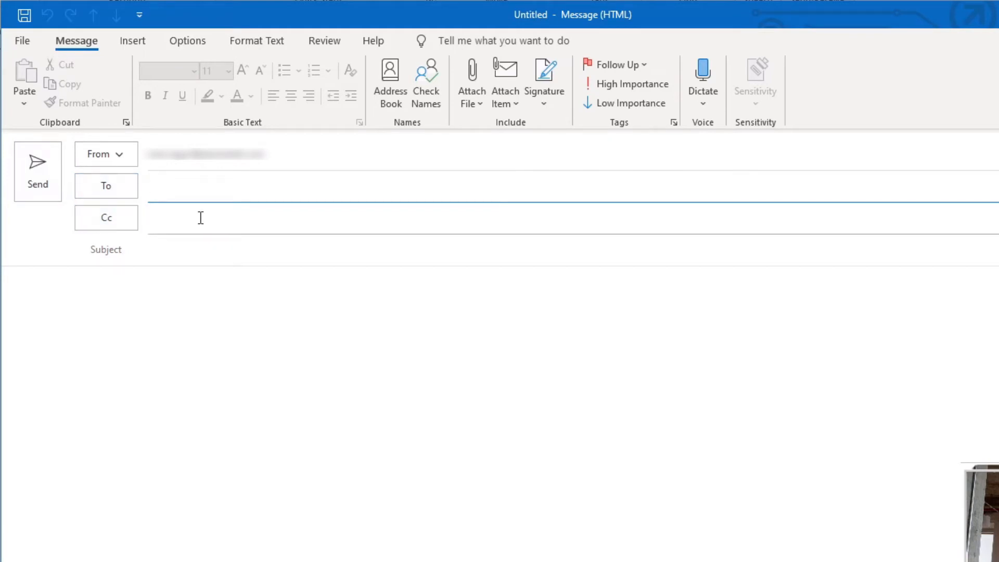
mouse_move(152, 303)
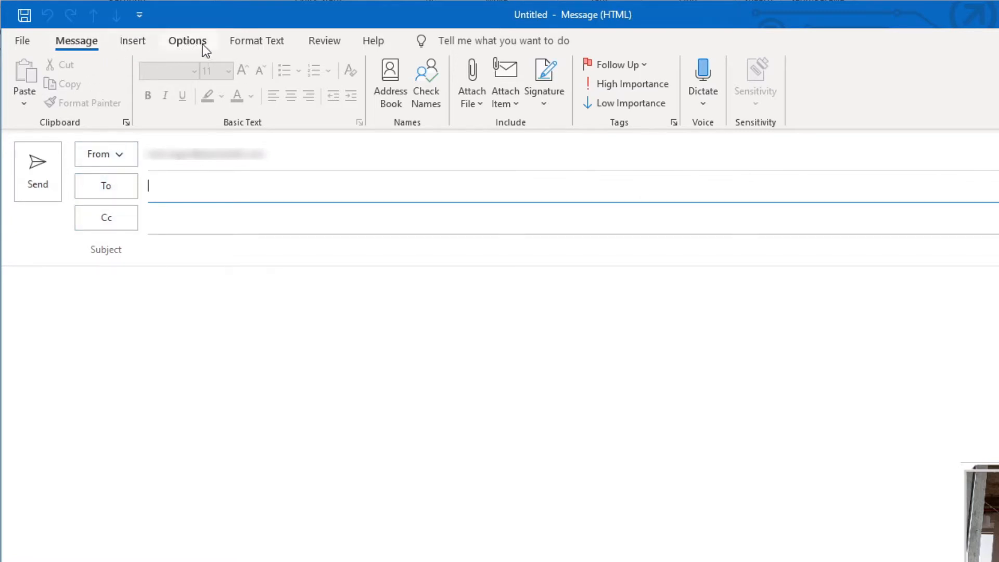
Step: Enable the Bcc recipient line via the Options ribbon's Show Fields group
click(188, 41)
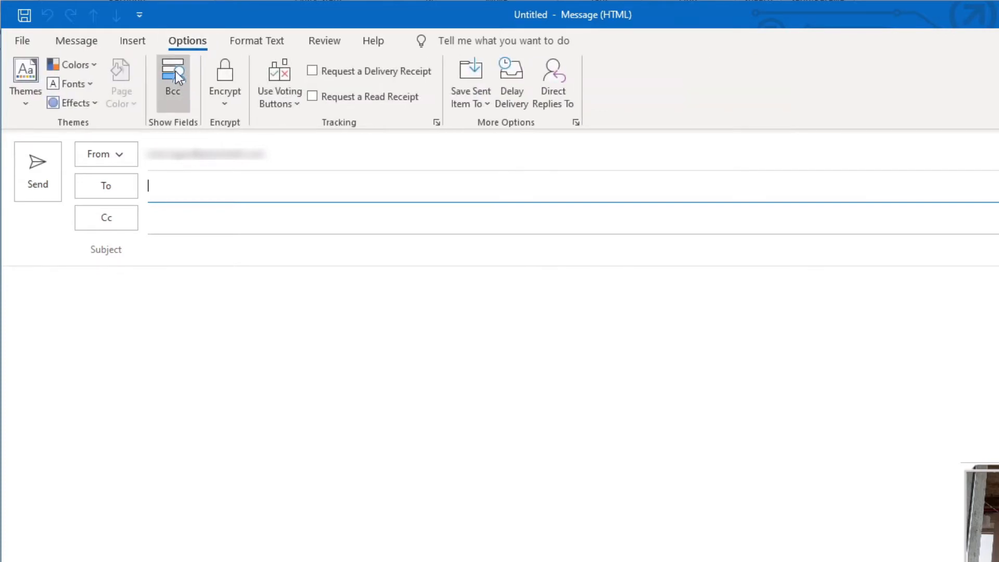
mouse_move(173, 84)
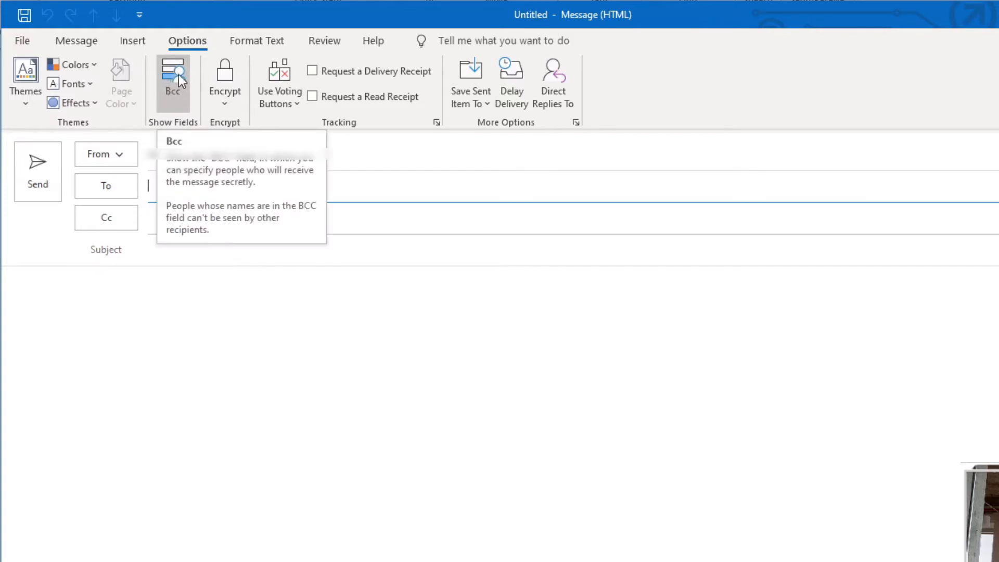
click(173, 82)
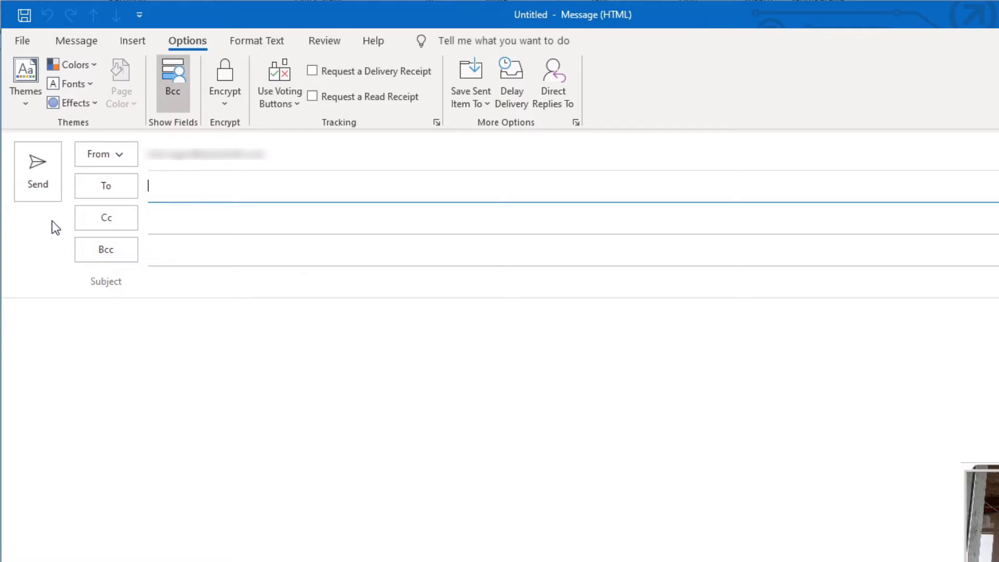
mouse_move(35, 237)
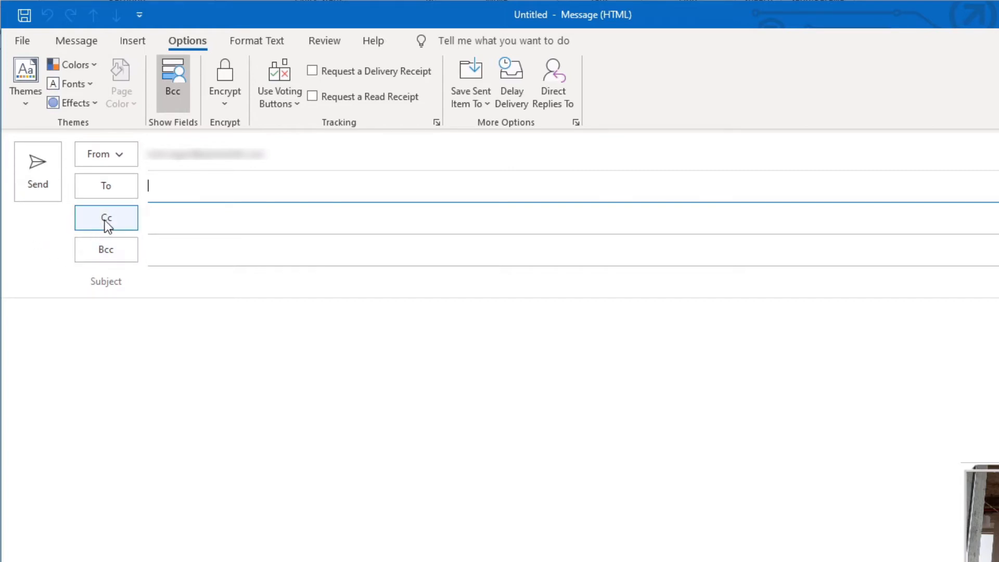
mouse_move(67, 237)
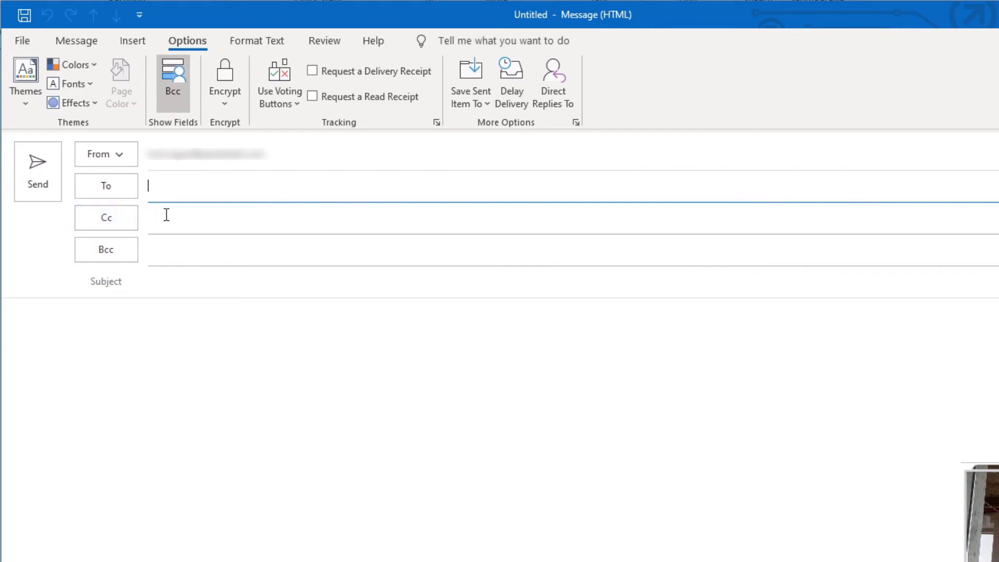
mouse_move(160, 194)
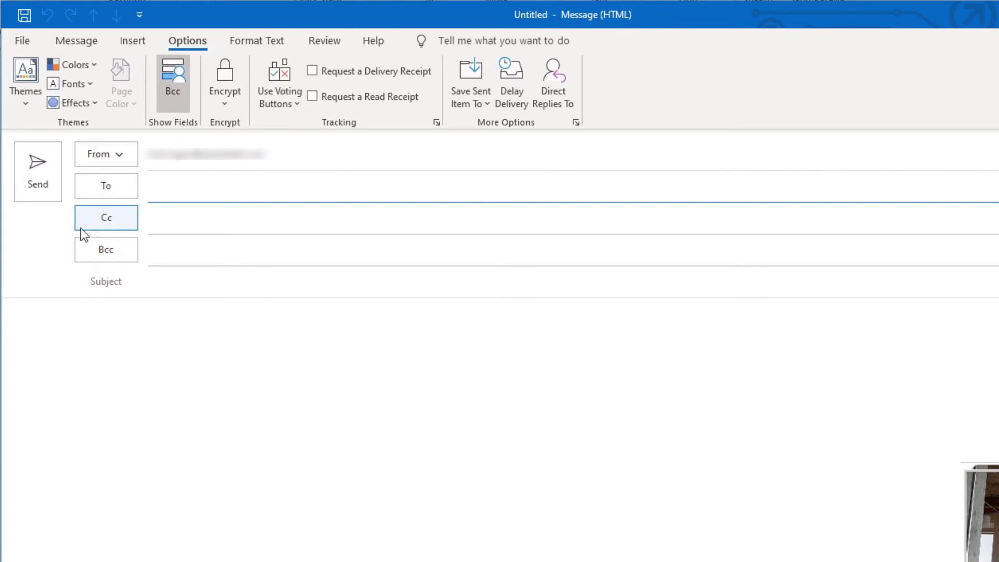
mouse_move(63, 232)
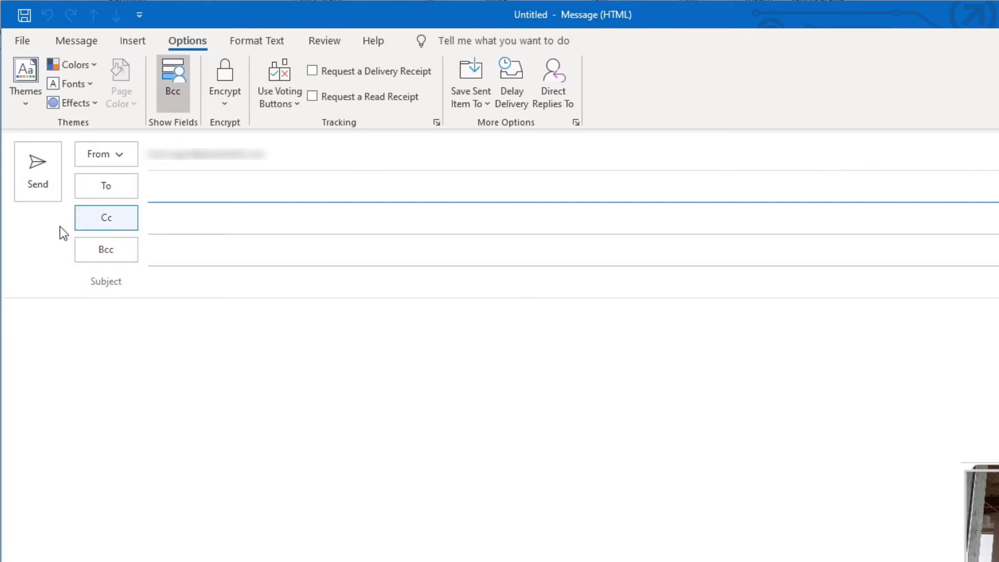
click(106, 185)
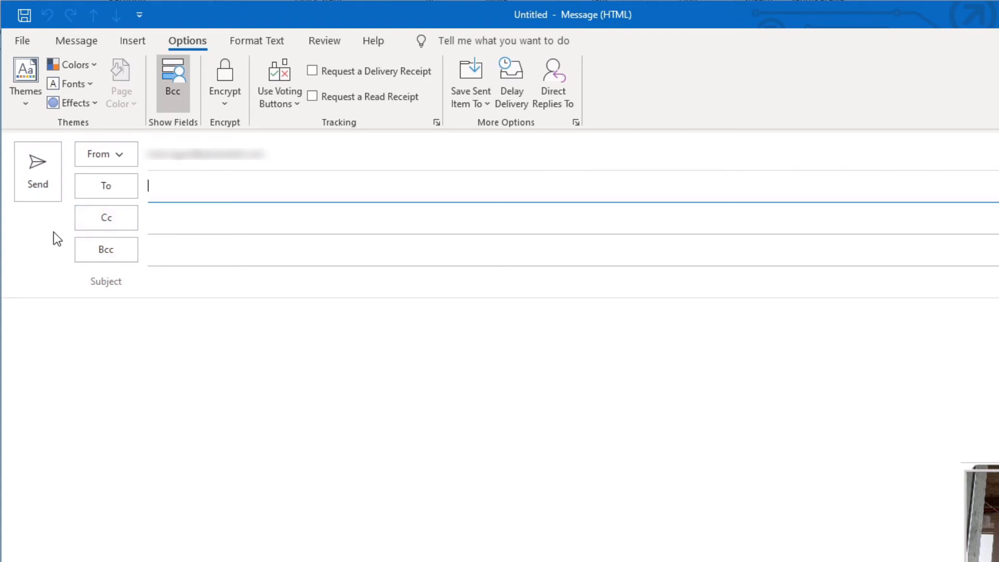
mouse_move(61, 262)
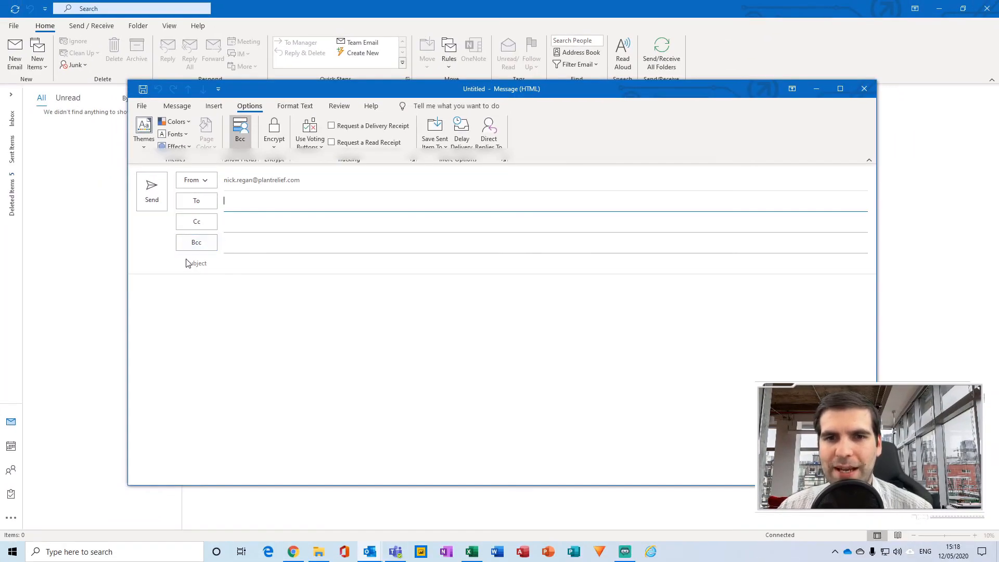
mouse_move(214, 322)
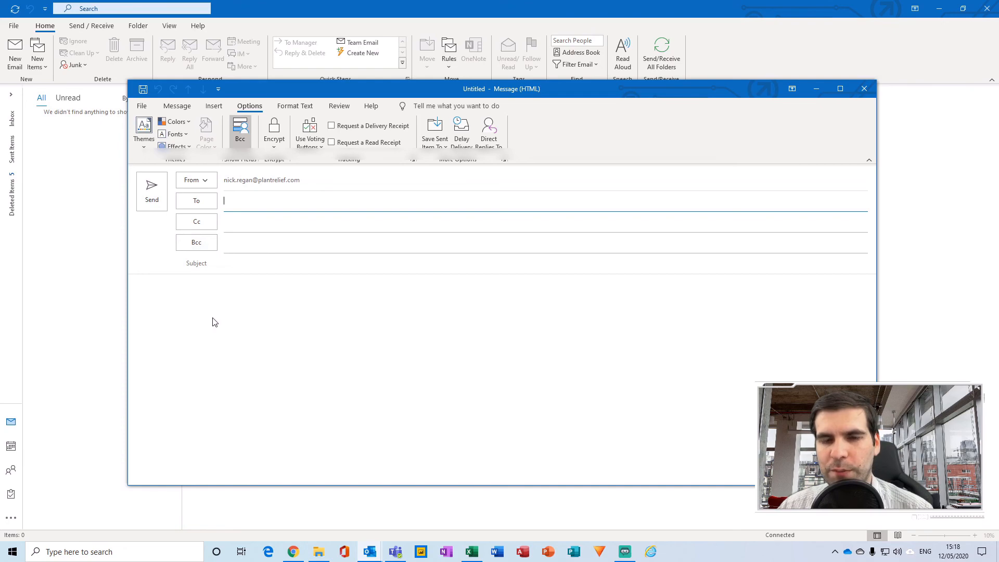